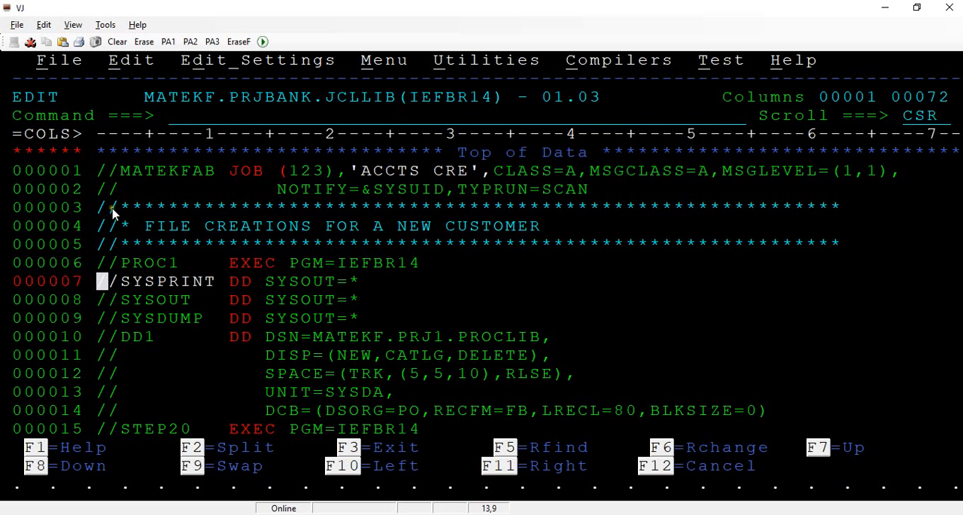
mouse_move(224, 120)
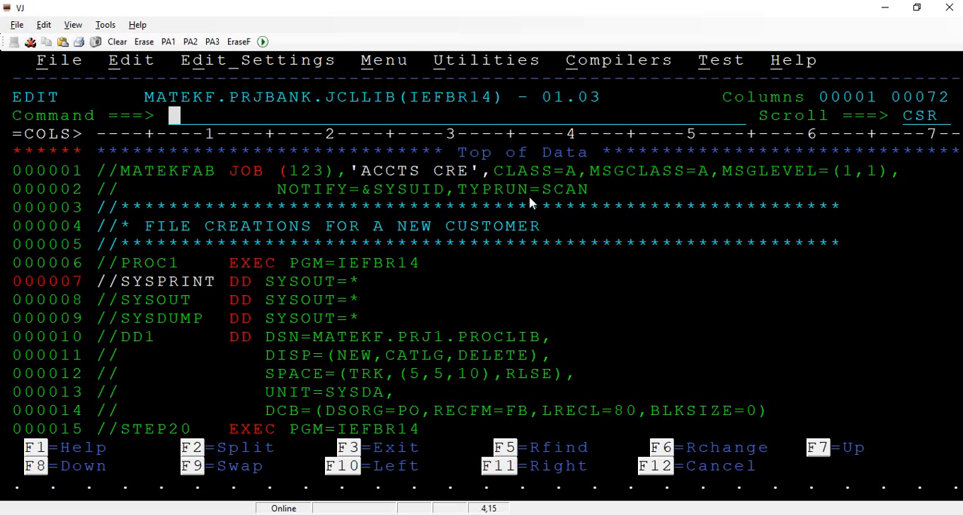
Rename job step PROC1 to STEP10 and move the comma from the DSN line to EXEC.
type("SUB")
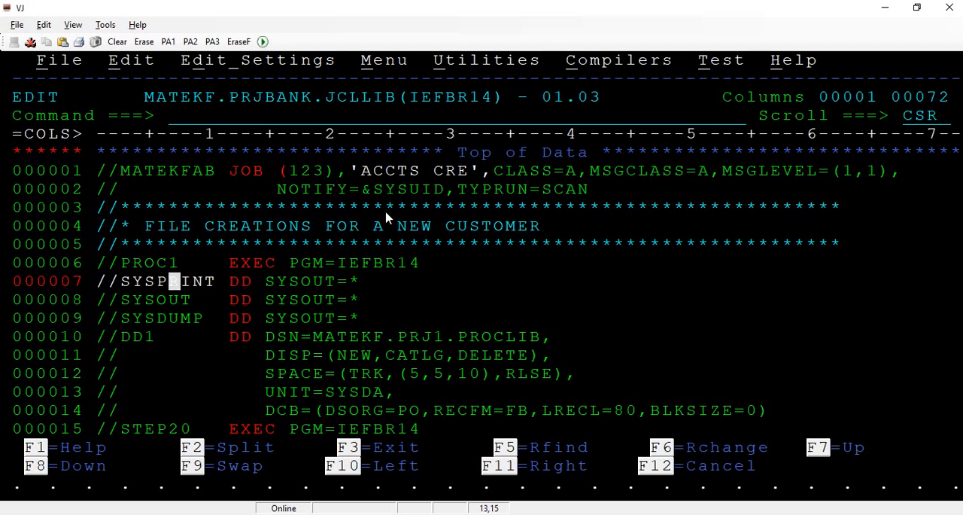
left_click(125, 262)
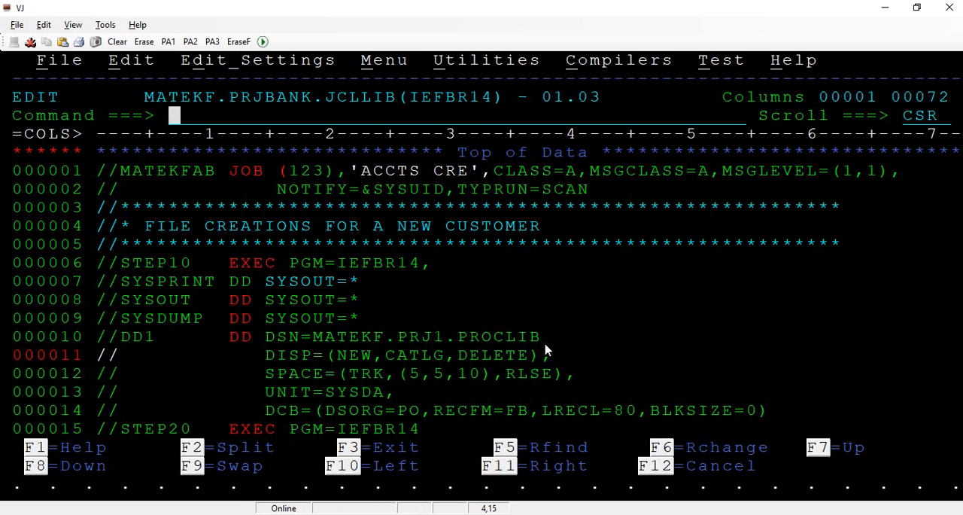
Submit the job with SUB, producing JOB05684, which ends with a JCL error.
type("SUB")
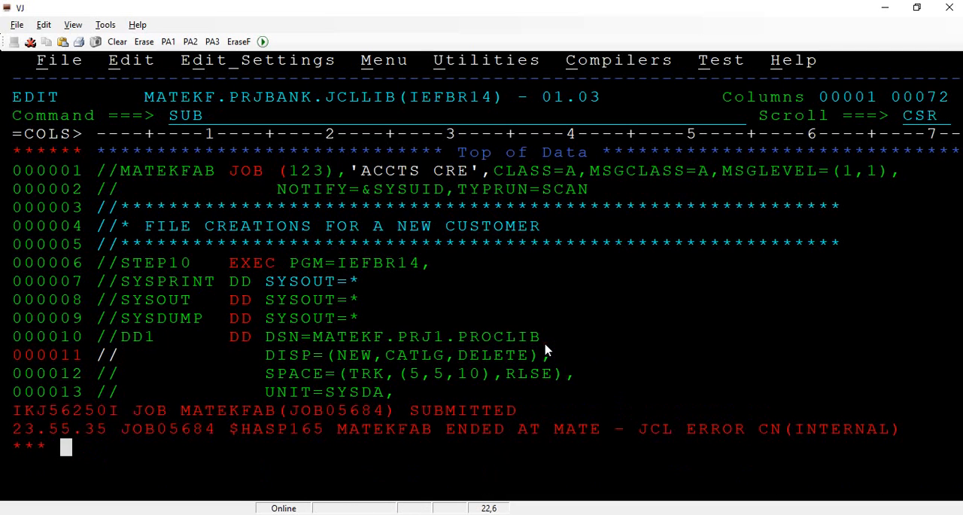
mouse_move(502, 207)
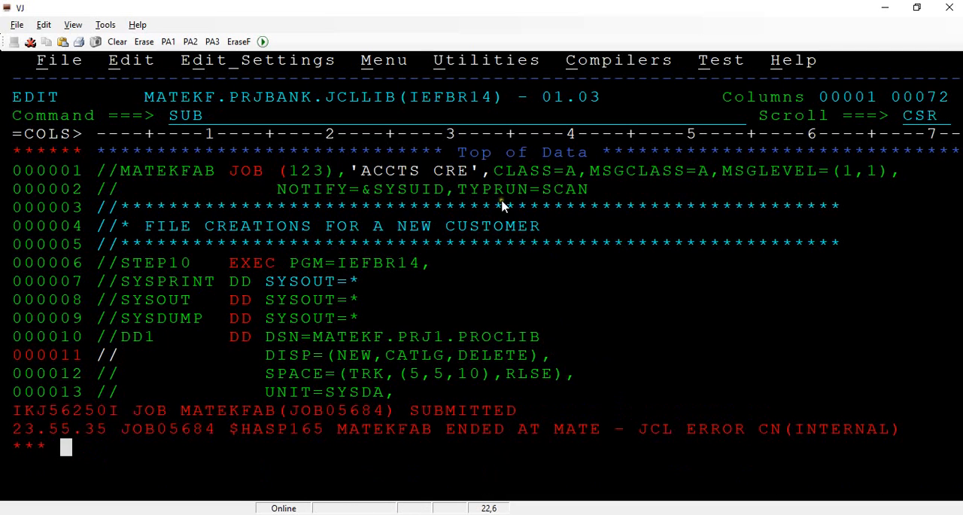
double_click(465, 410)
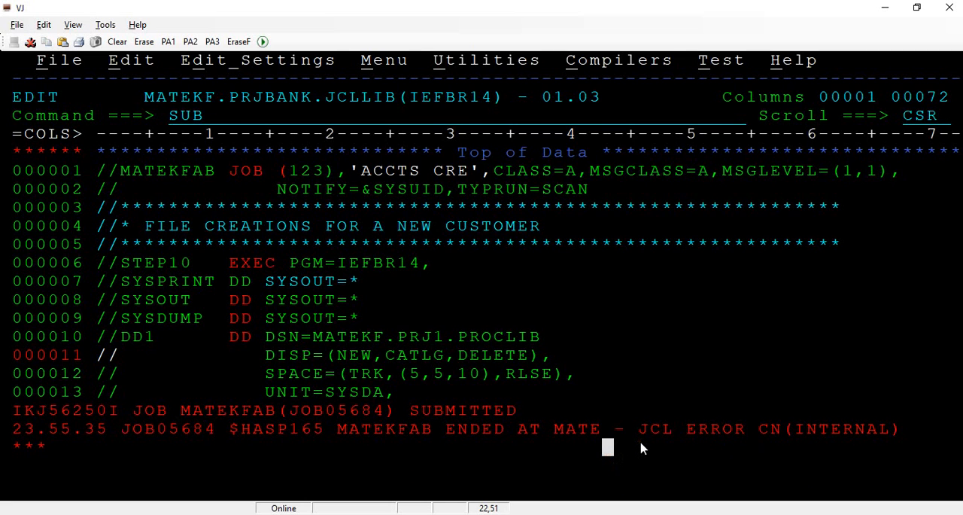
type("START")
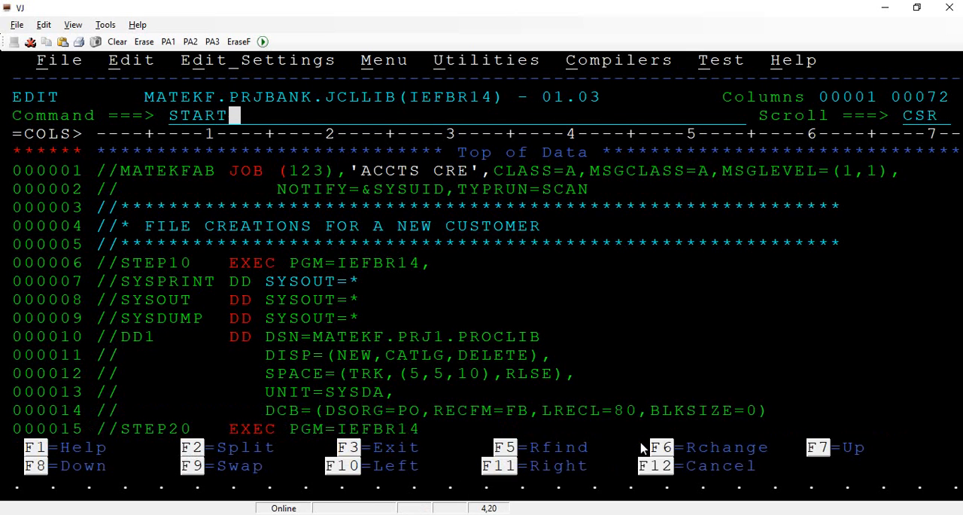
View JOB05684's JESMSGLG job log in SDSF, then move to the JESJCL listing.
key("Return")
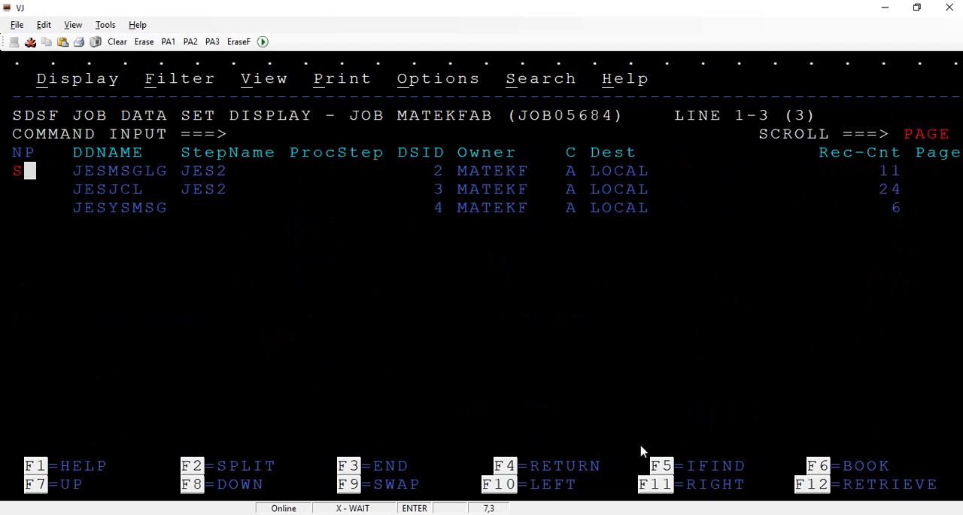
key("Return")
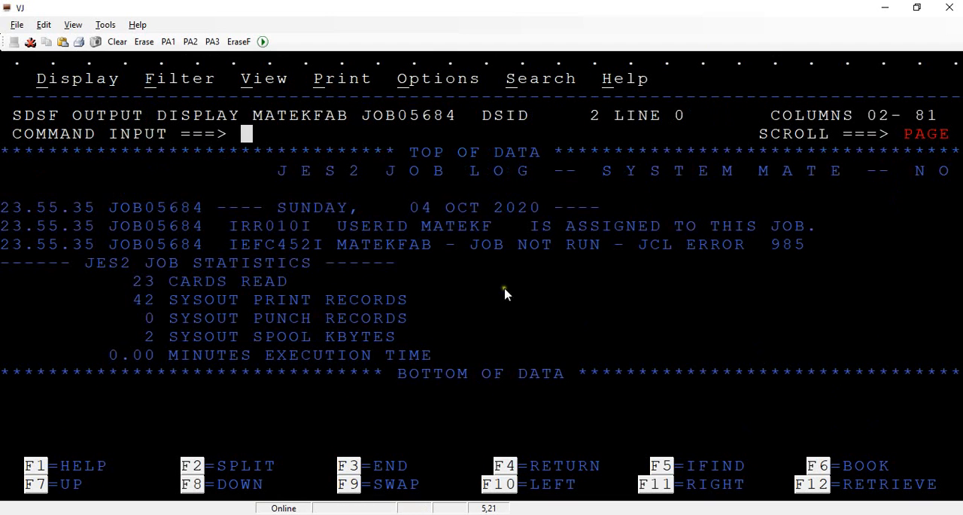
mouse_move(703, 299)
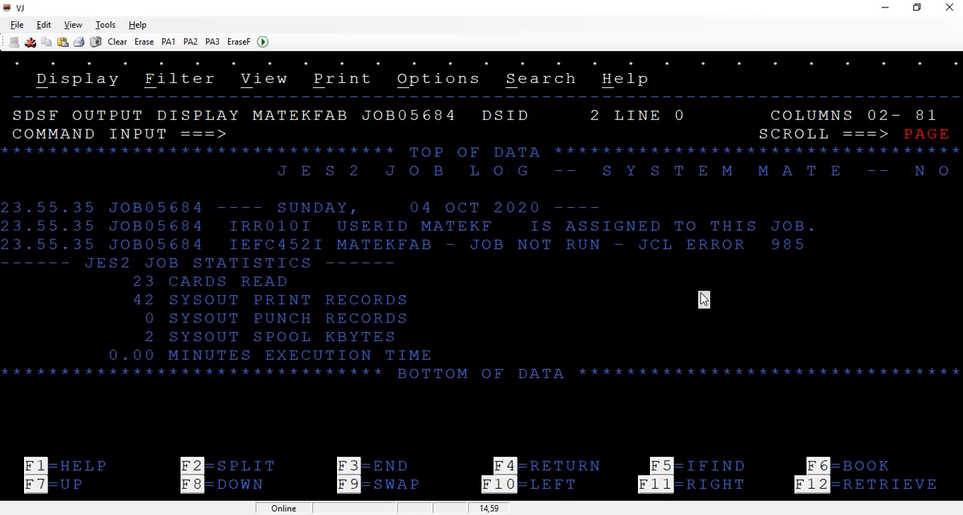
key("f3")
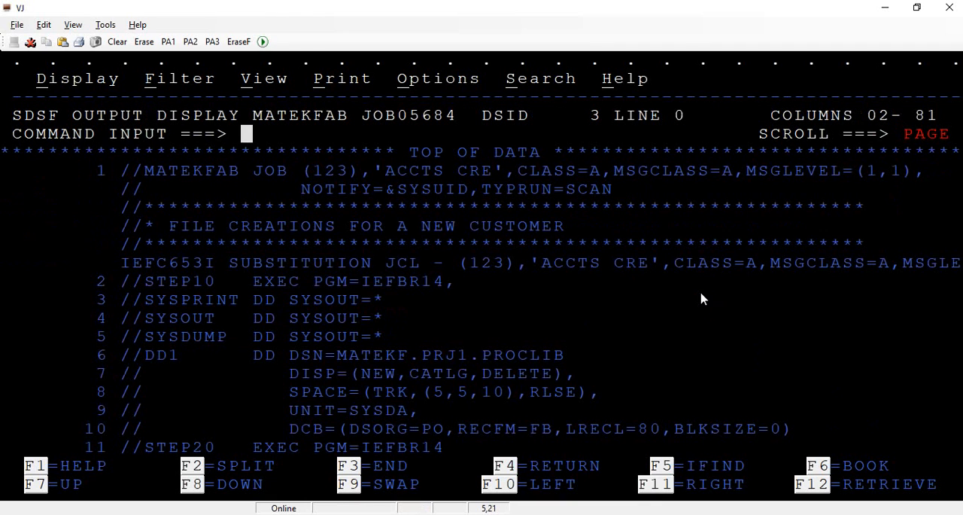
mouse_move(708, 293)
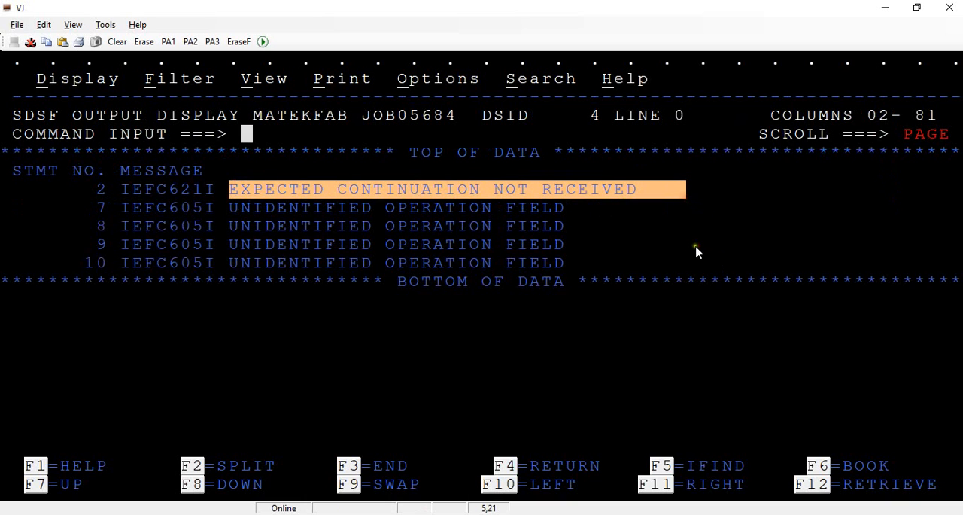
Reopen the IEFBR14 member to inspect the faulty lines, then return to JESJCL statements 1–11.
left_click(209, 262)
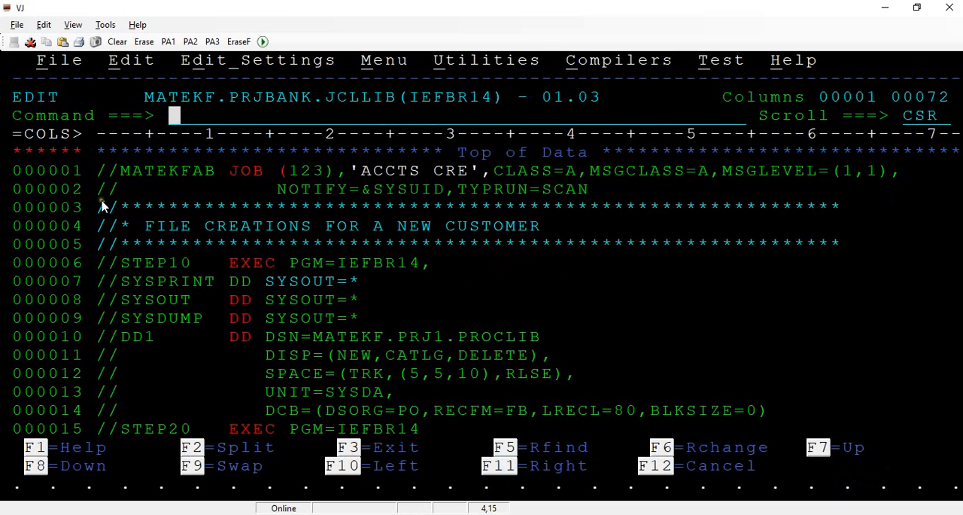
mouse_move(358, 286)
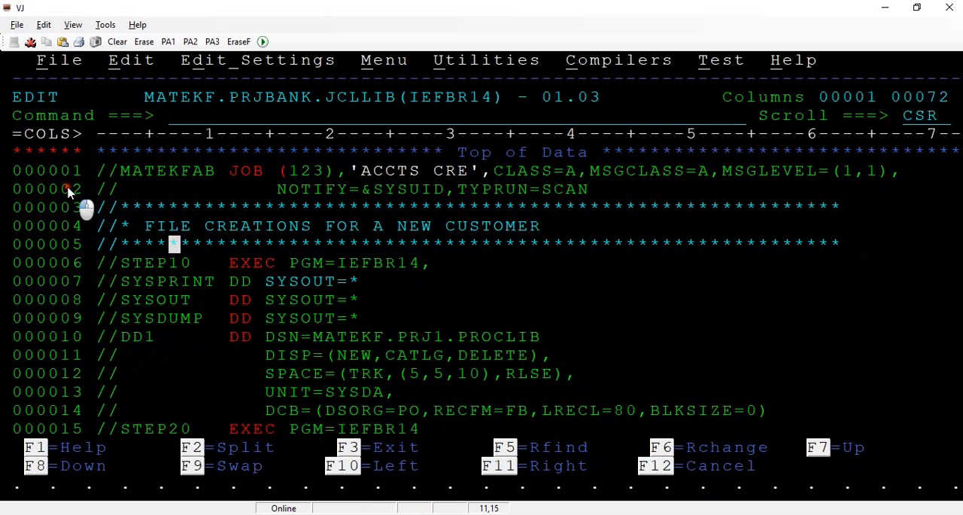
left_click(293, 189)
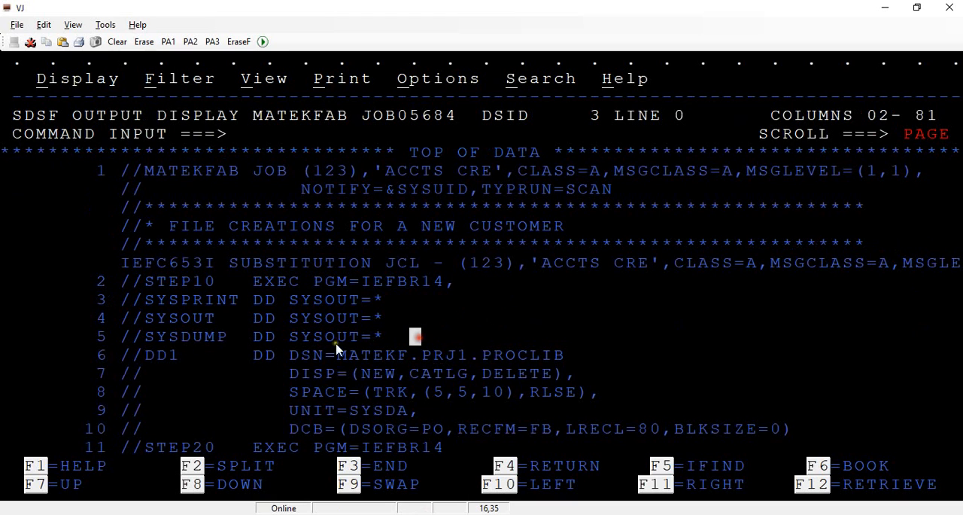
mouse_move(172, 380)
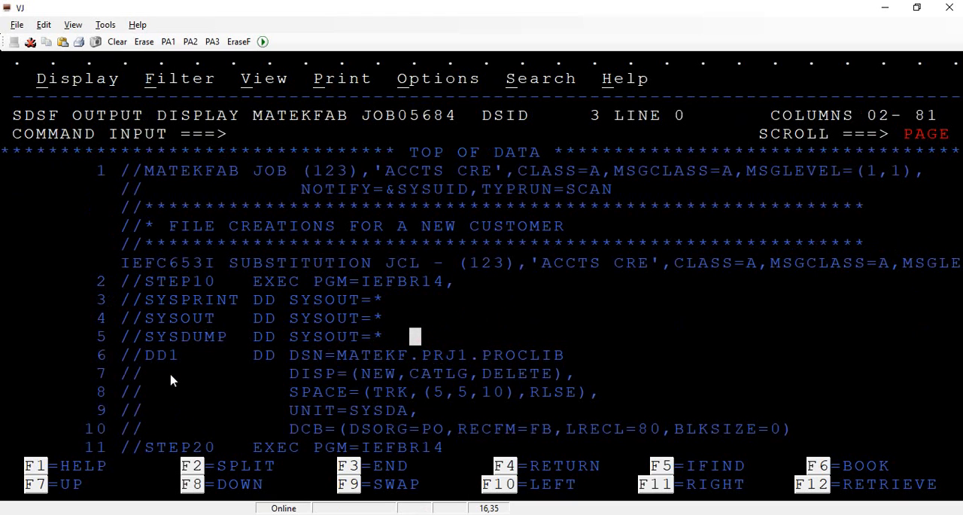
mouse_move(154, 333)
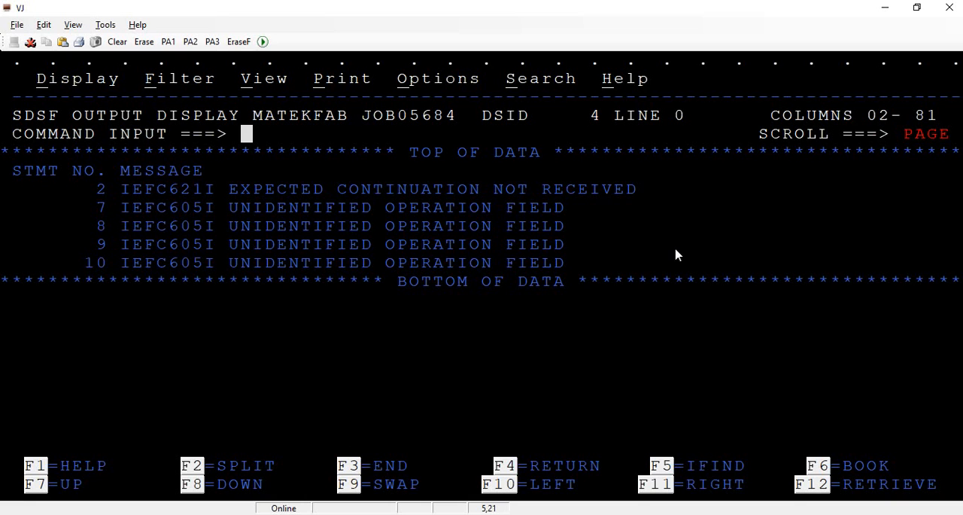
mouse_move(233, 105)
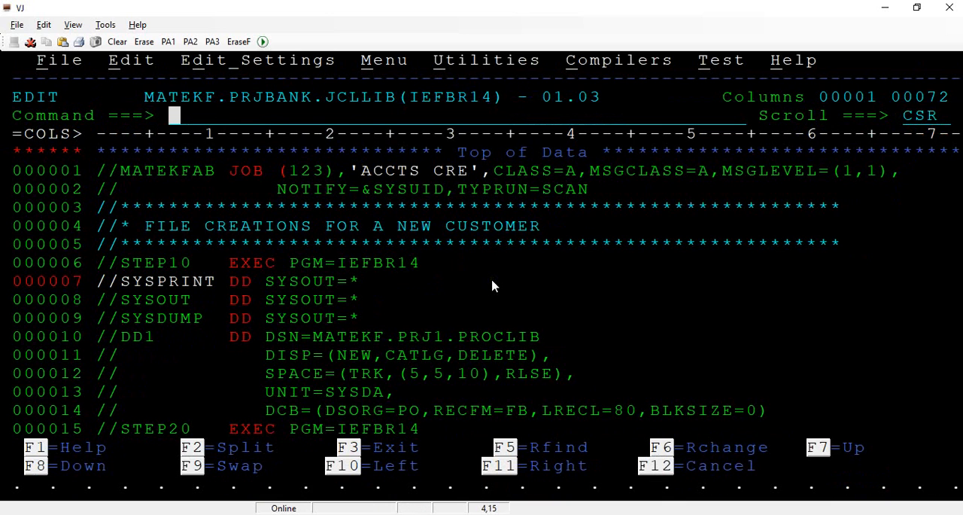
Resubmit the corrected JCL with SUB, producing JOB05685.
type("SUB")
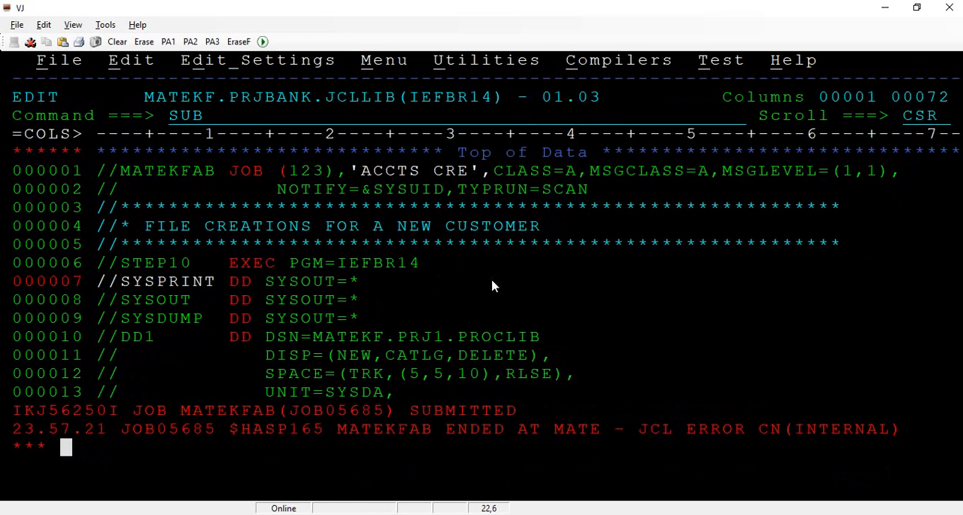